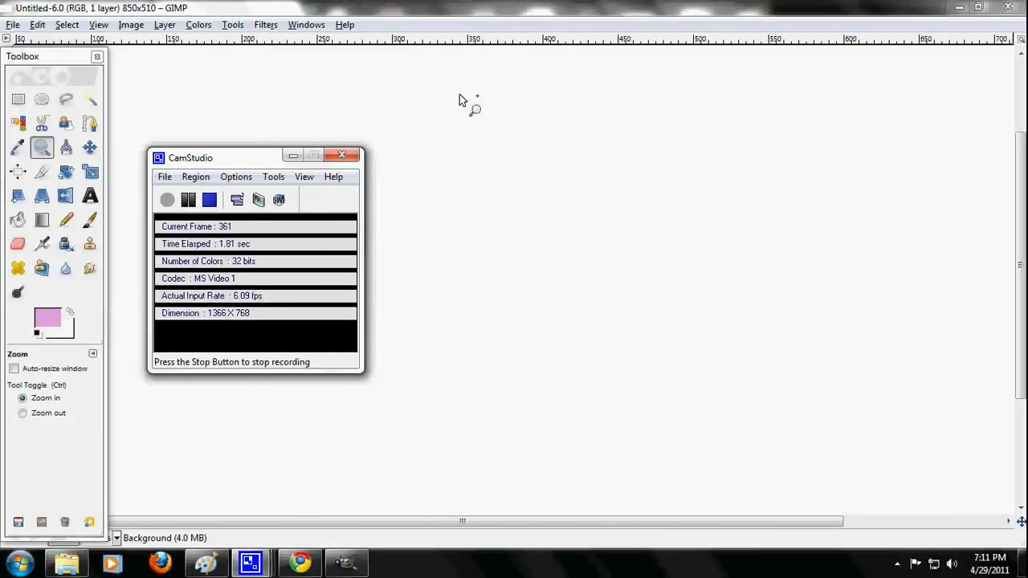
# - Choose the Pencil tool and set the foreground colour to black
pyautogui.click(66, 218)
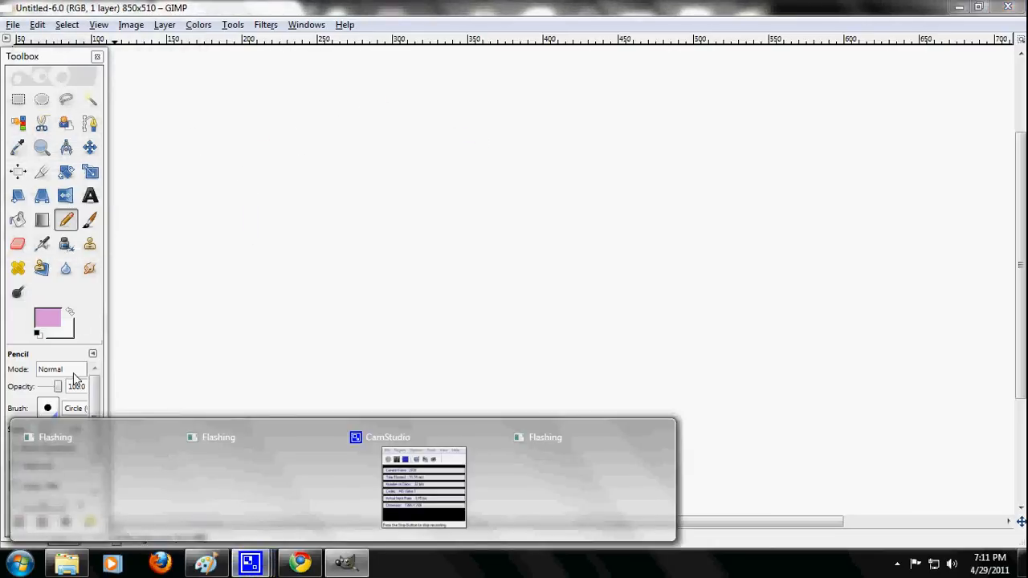
pyautogui.doubleClick(47, 318)
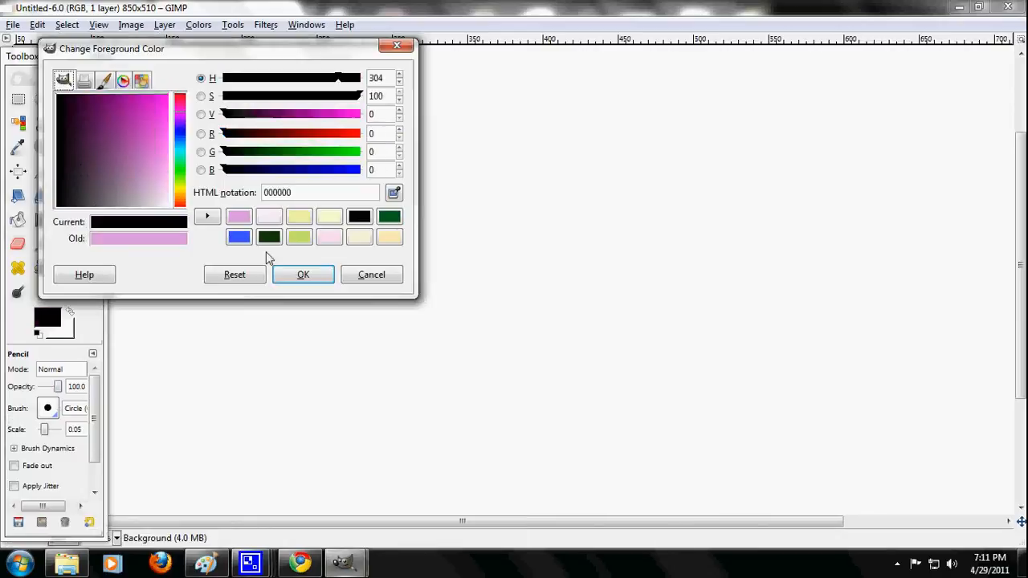
pyautogui.click(302, 273)
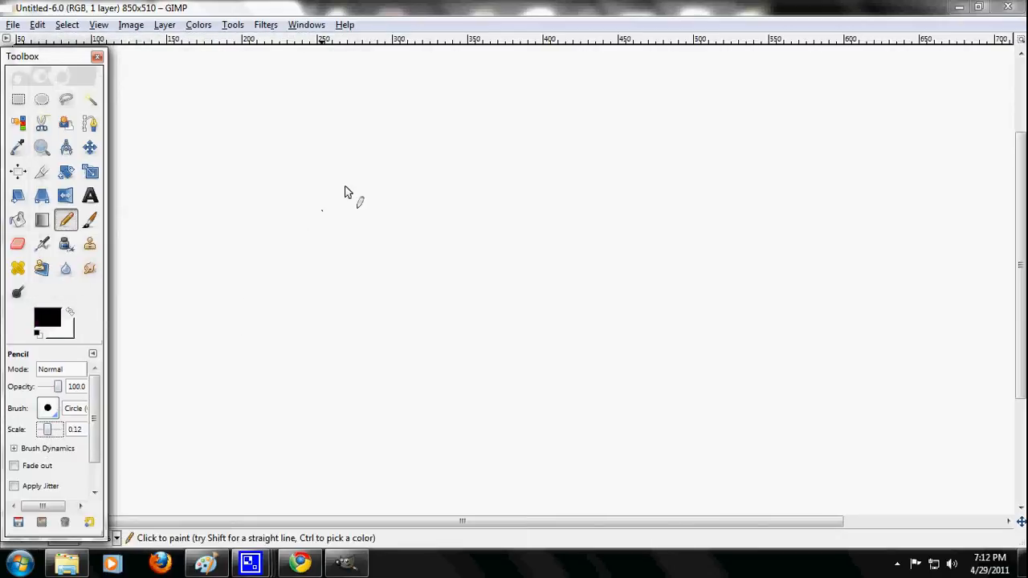
# - Draw the creature's head, face, wings and tail outlines freehand in thick black
pyautogui.moveTo(321, 210); pyautogui.dragTo(447, 144)
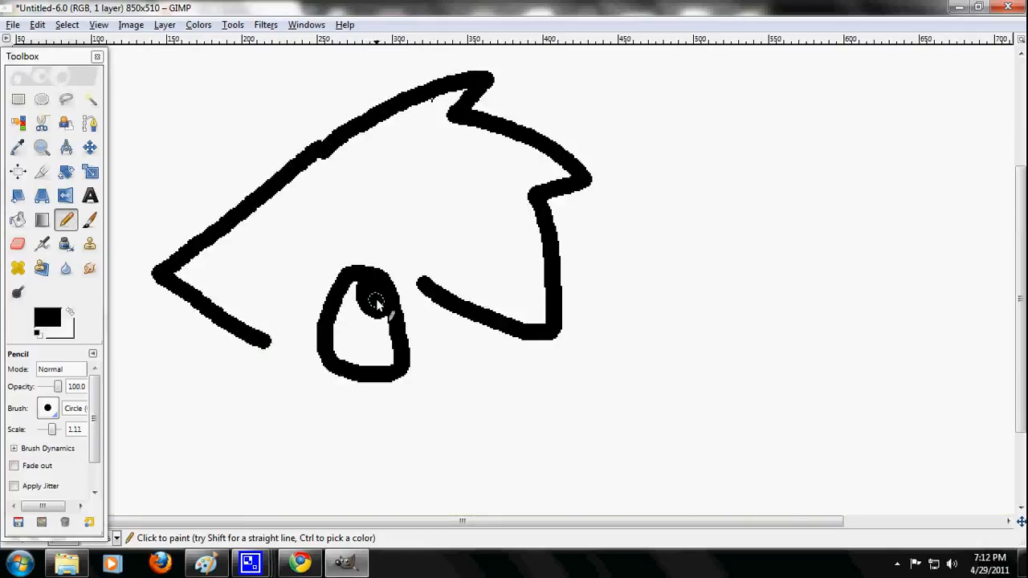
pyautogui.scroll(-3)
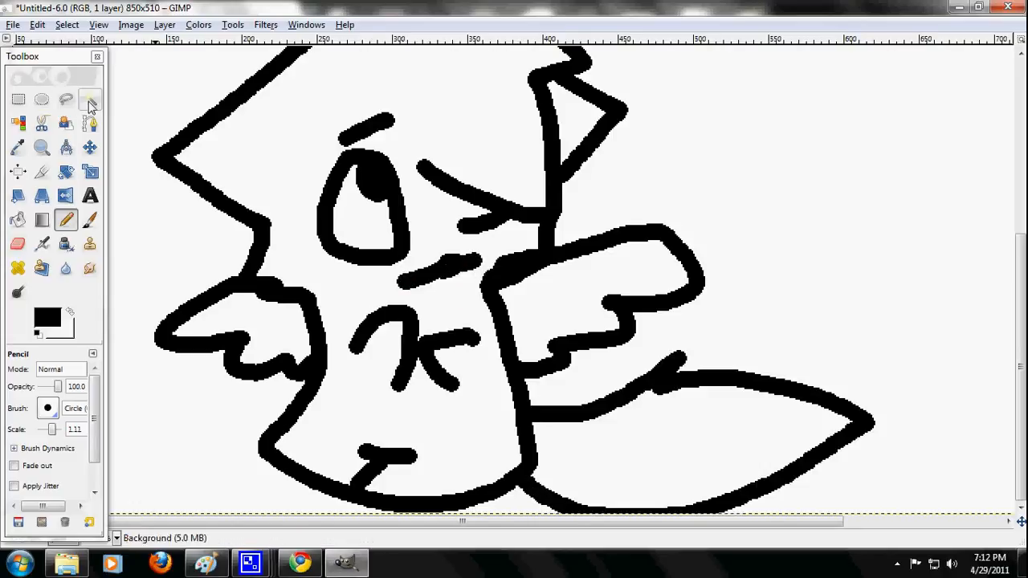
# - Set the foreground to light green (e2fbc5) and fill the creature's head and tail
pyautogui.click(90, 99)
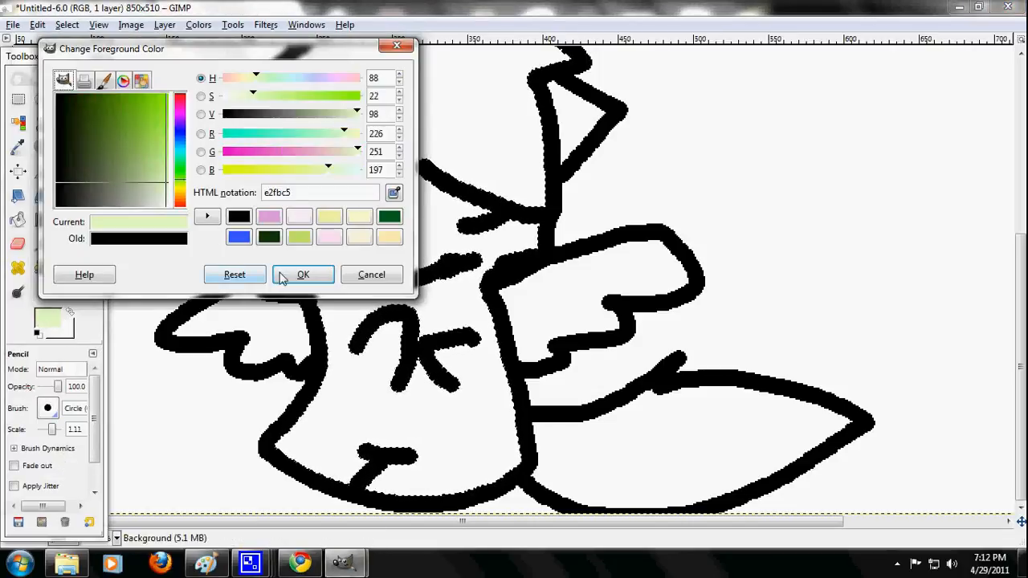
pyautogui.click(302, 274)
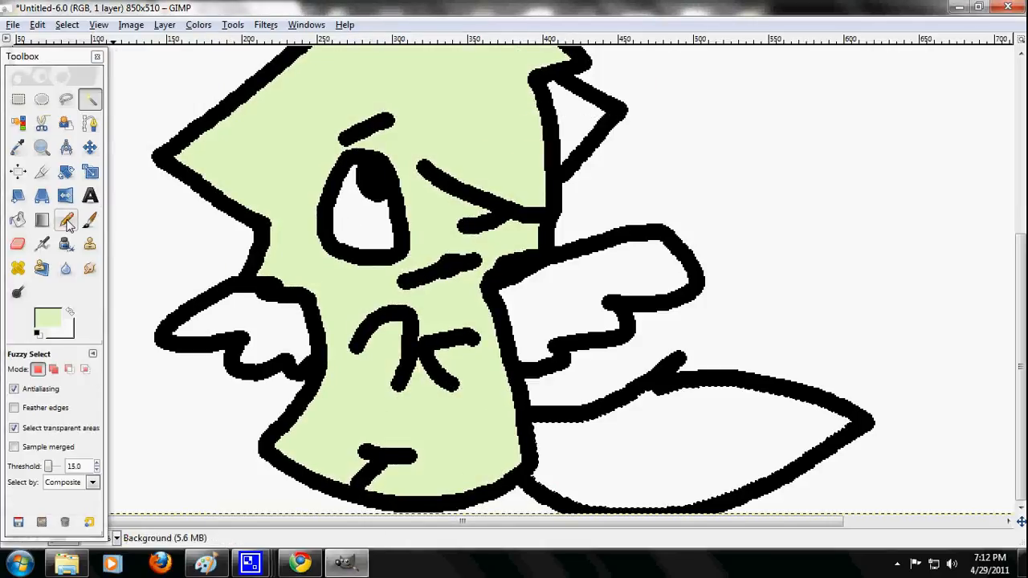
pyautogui.click(66, 220)
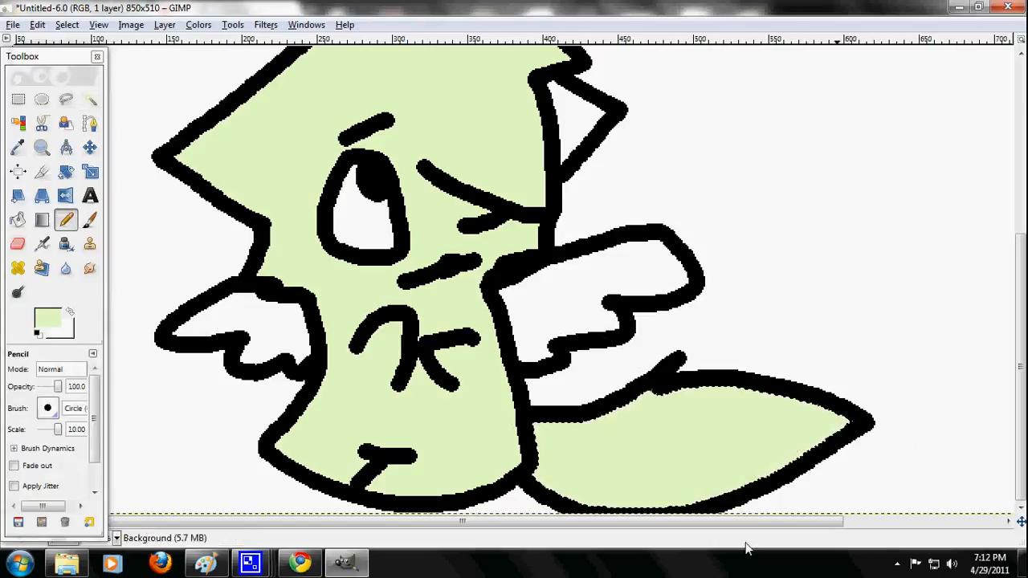
pyautogui.click(90, 100)
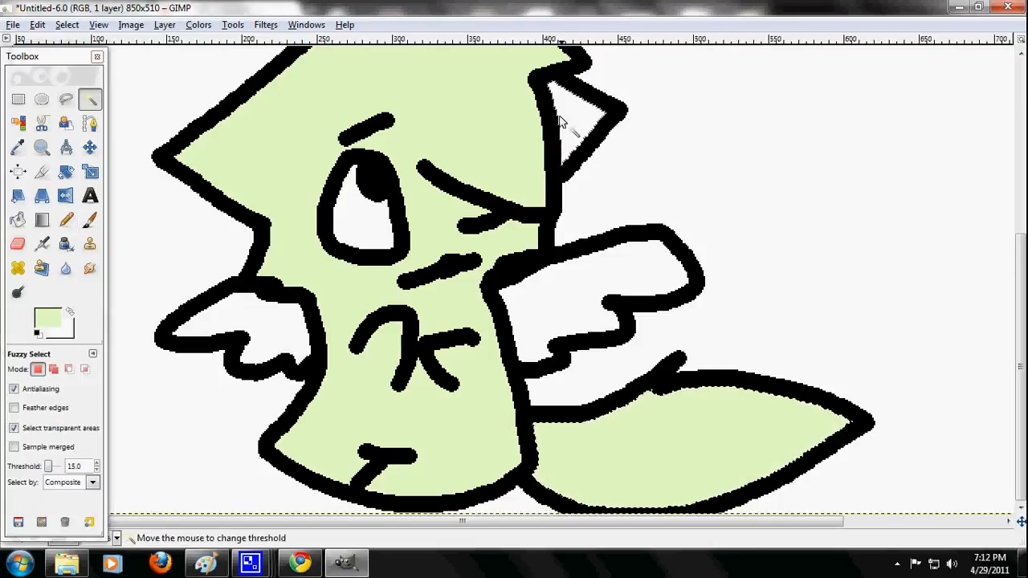
# - Select the wing interiors and spread a rainbow gradient across both wings
pyautogui.click(65, 219)
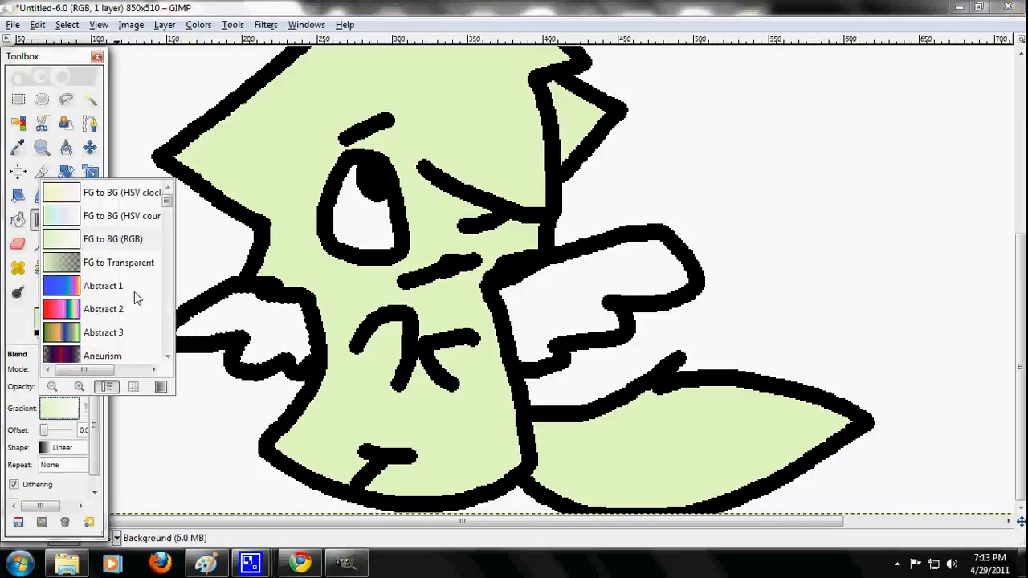
pyautogui.scroll(-3)
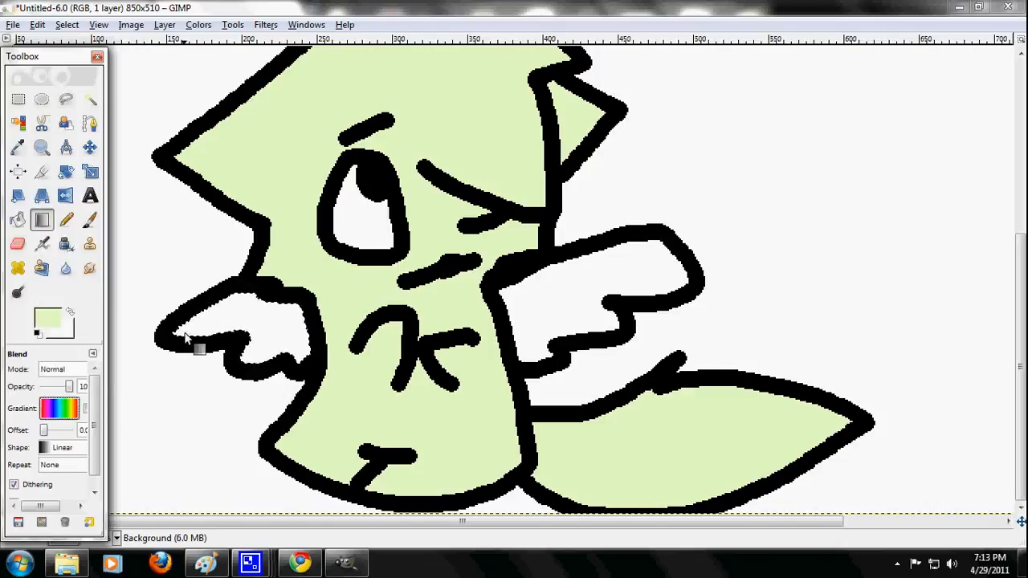
pyautogui.moveTo(184, 341); pyautogui.dragTo(305, 329)
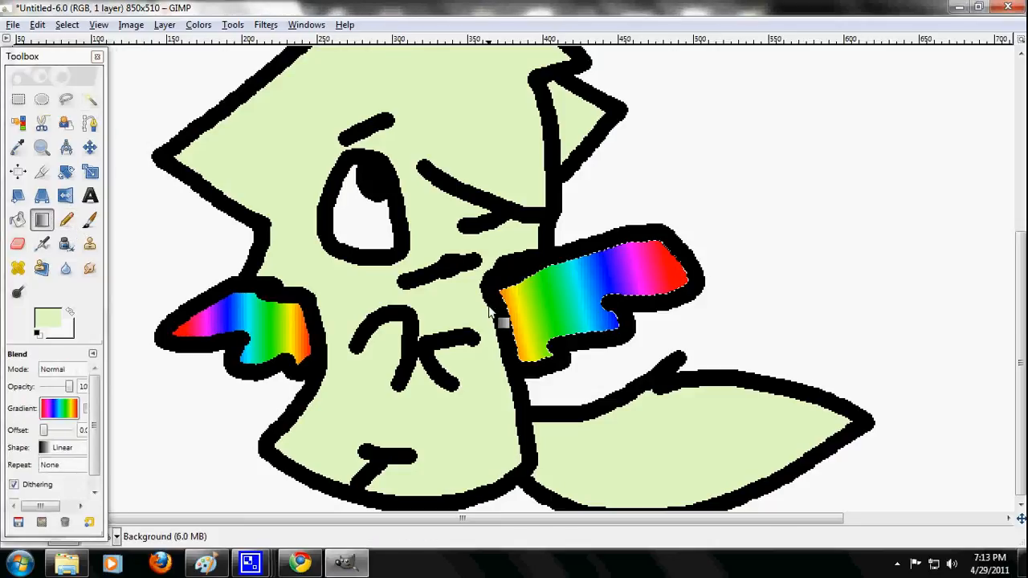
pyautogui.scroll(-3)
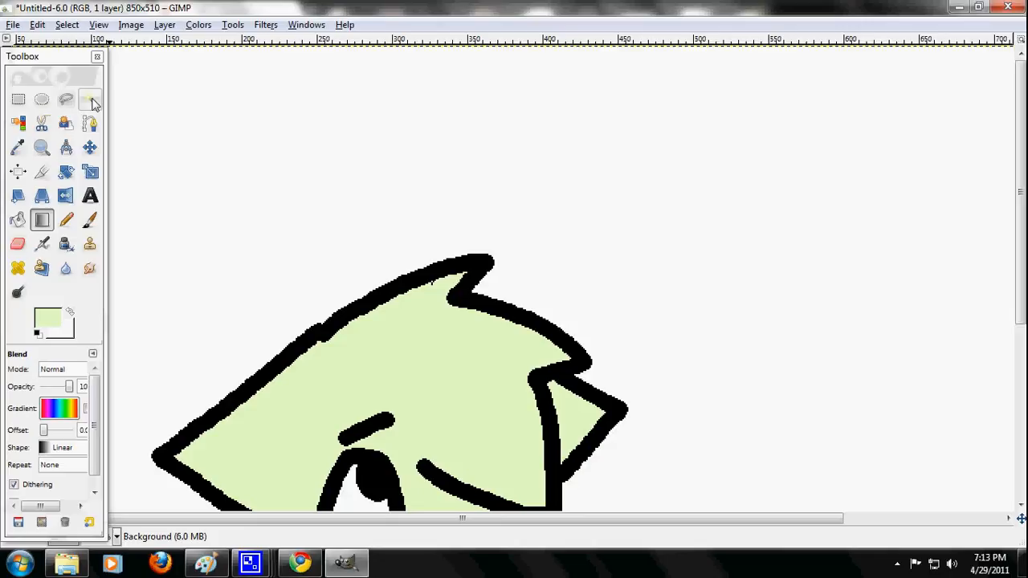
# - Return to the Pencil and clear the selection with Select > None
pyautogui.click(65, 220)
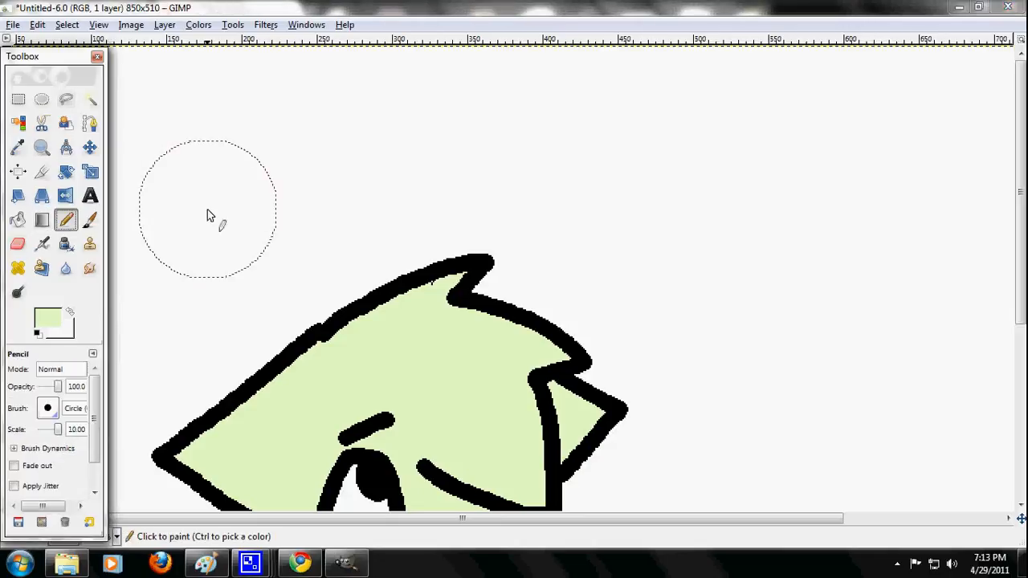
pyautogui.click(67, 24)
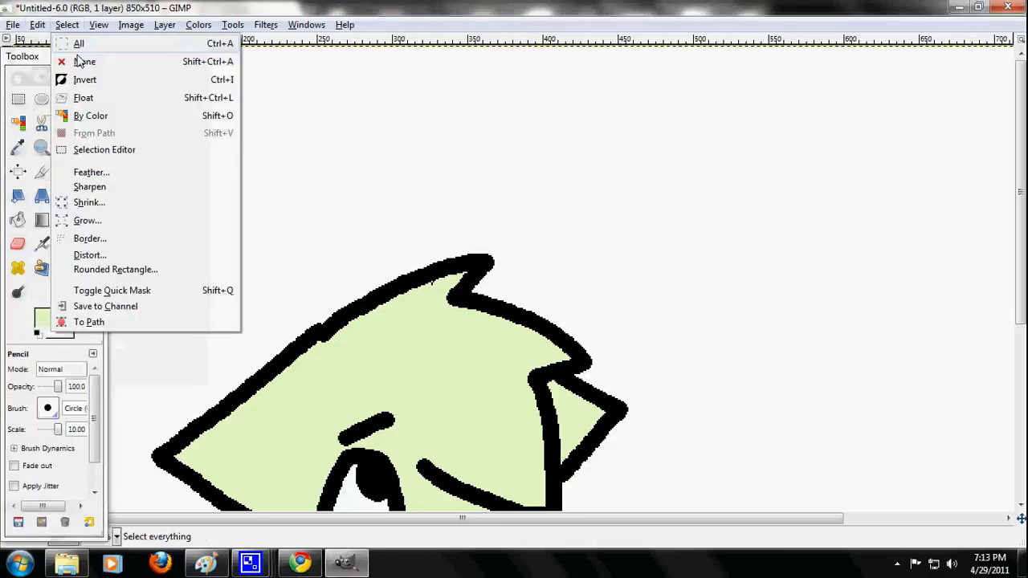
pyautogui.click(84, 61)
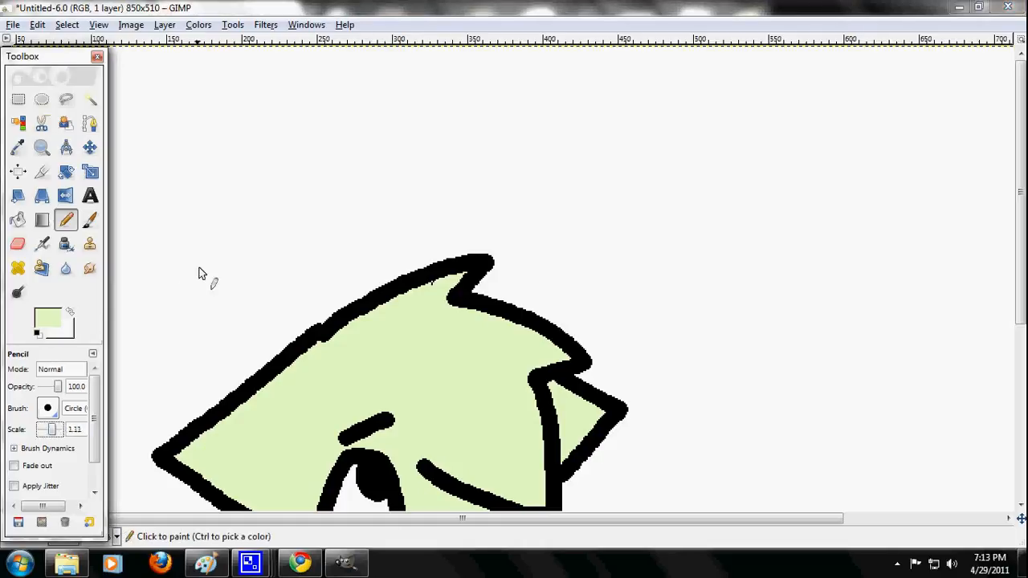
# - Hand-write 'Please Sub' with a heart in light green above the creature
pyautogui.moveTo(185, 265); pyautogui.dragTo(473, 170)
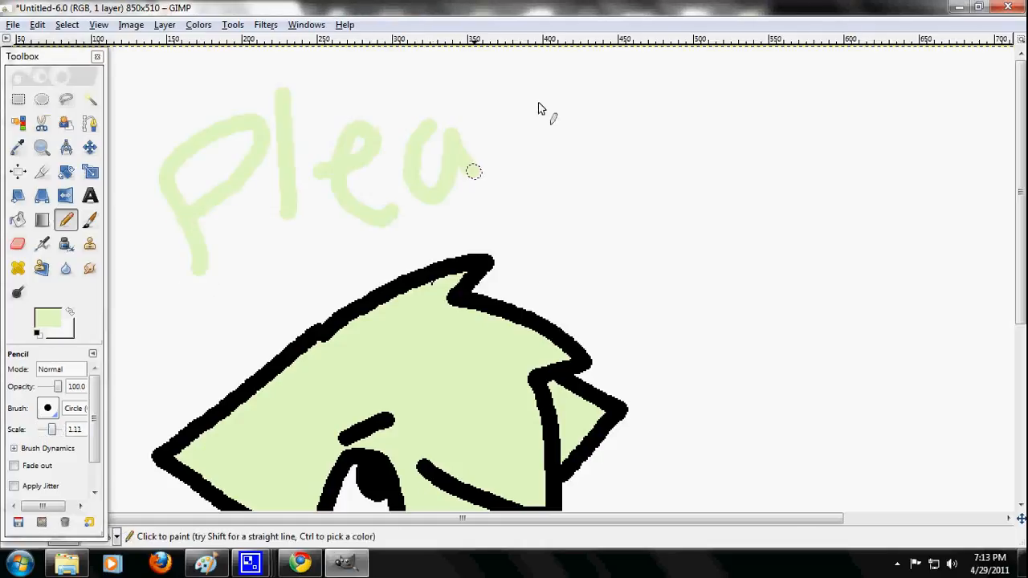
pyautogui.moveTo(490, 173); pyautogui.dragTo(643, 233)
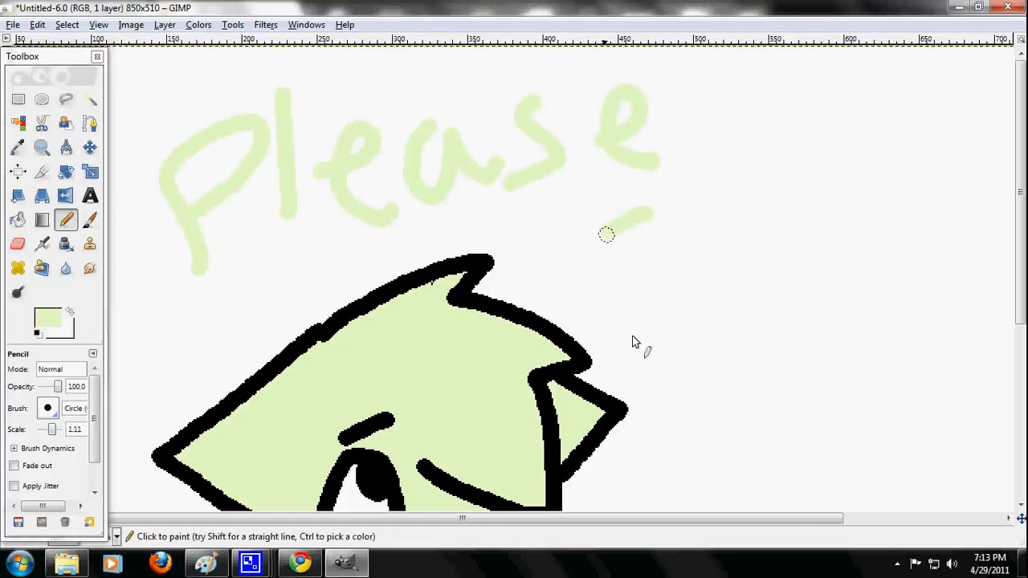
pyautogui.moveTo(607, 233); pyautogui.dragTo(903, 257)
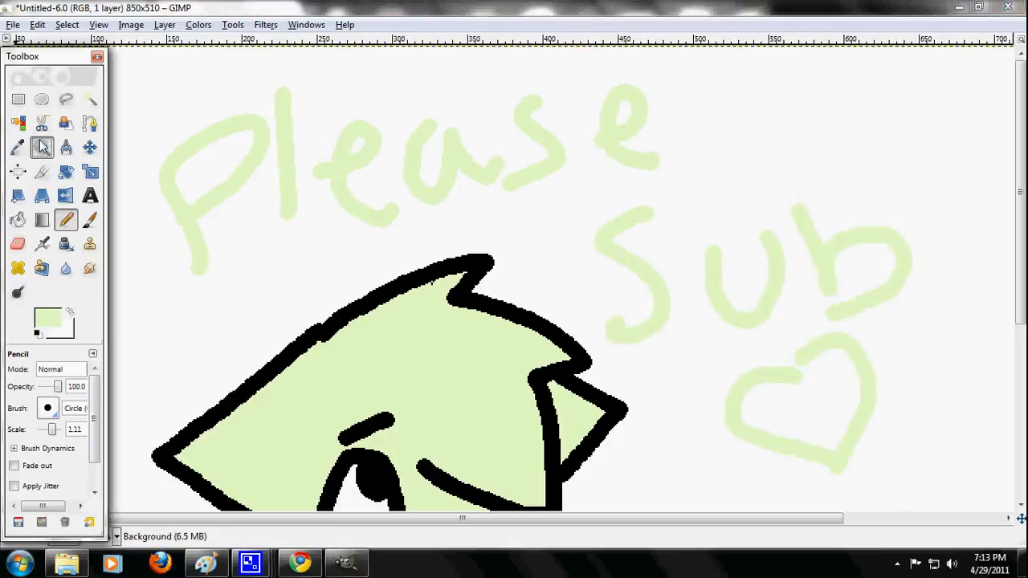
pyautogui.click(41, 147)
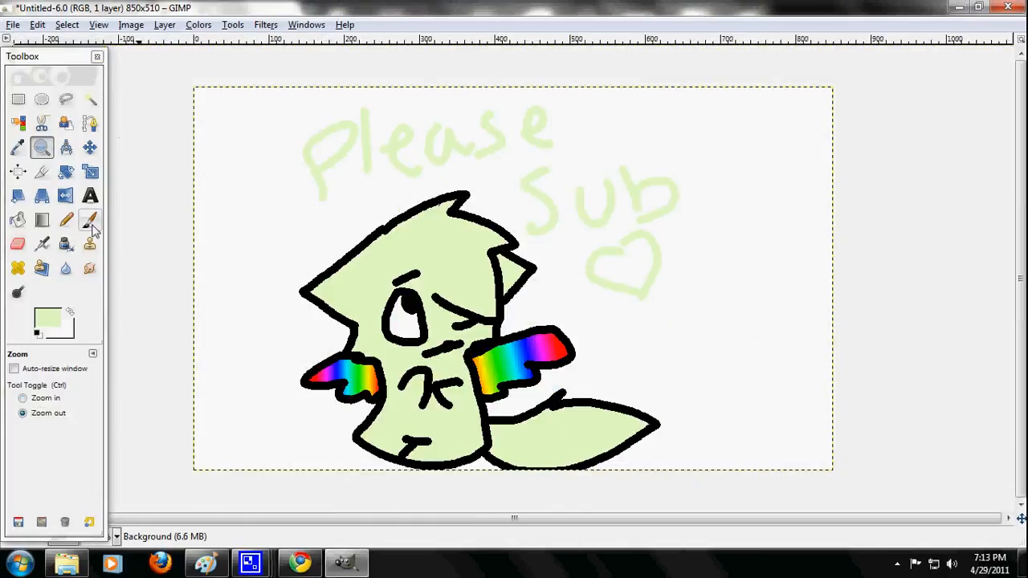
pyautogui.click(90, 220)
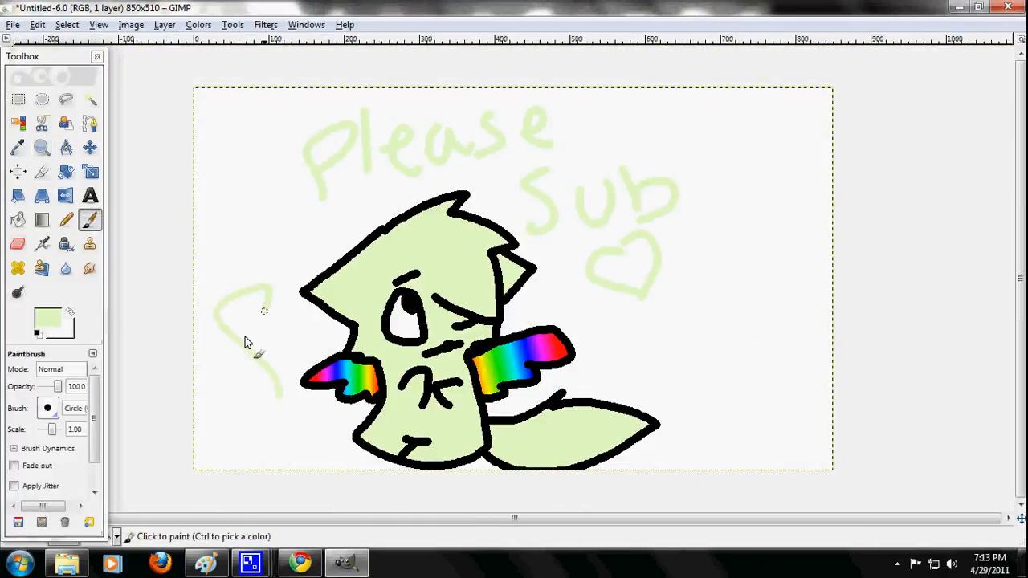